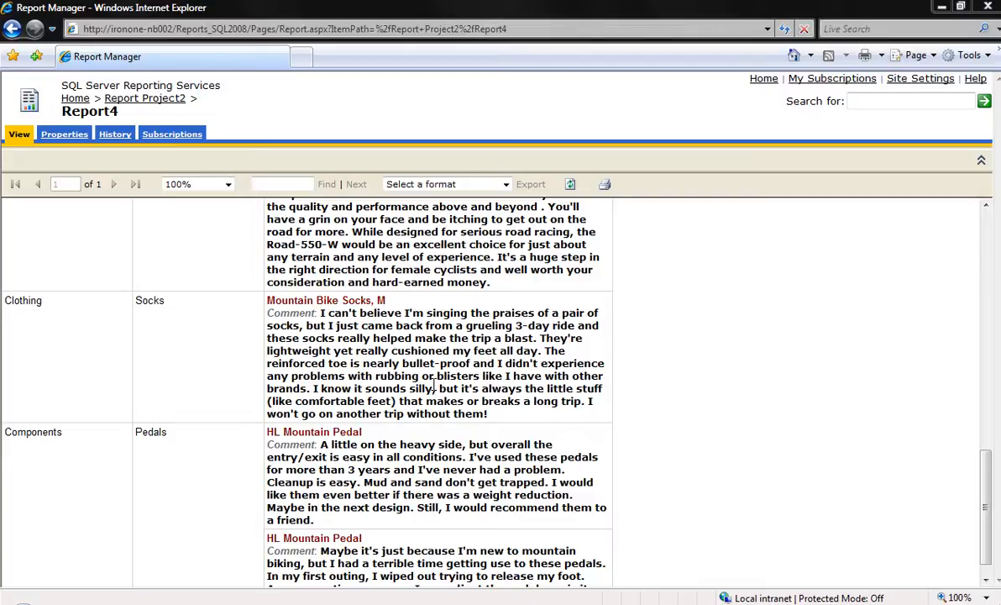
pyautogui.moveTo(360, 316)
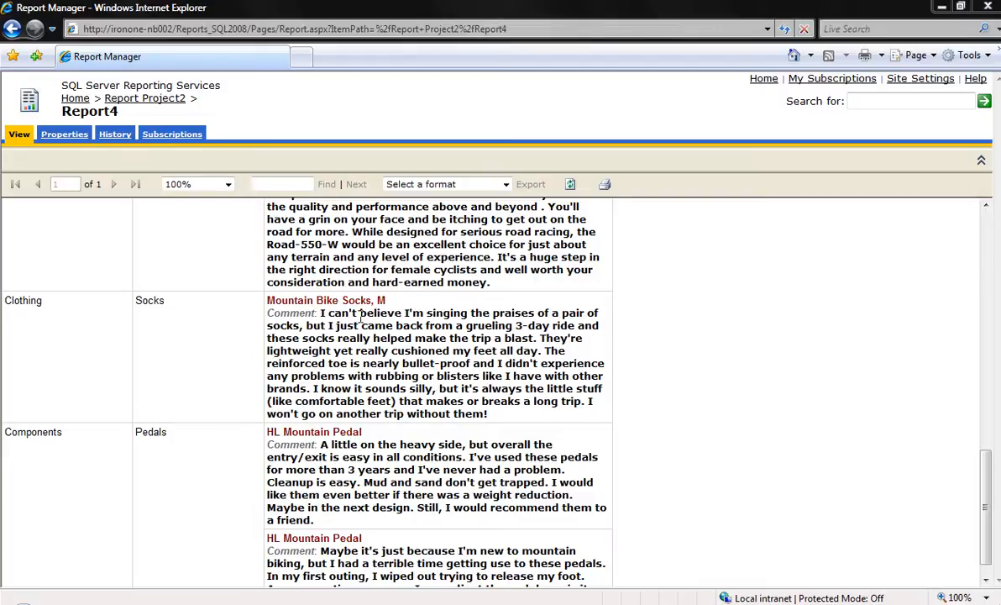
pyautogui.moveTo(235, 327)
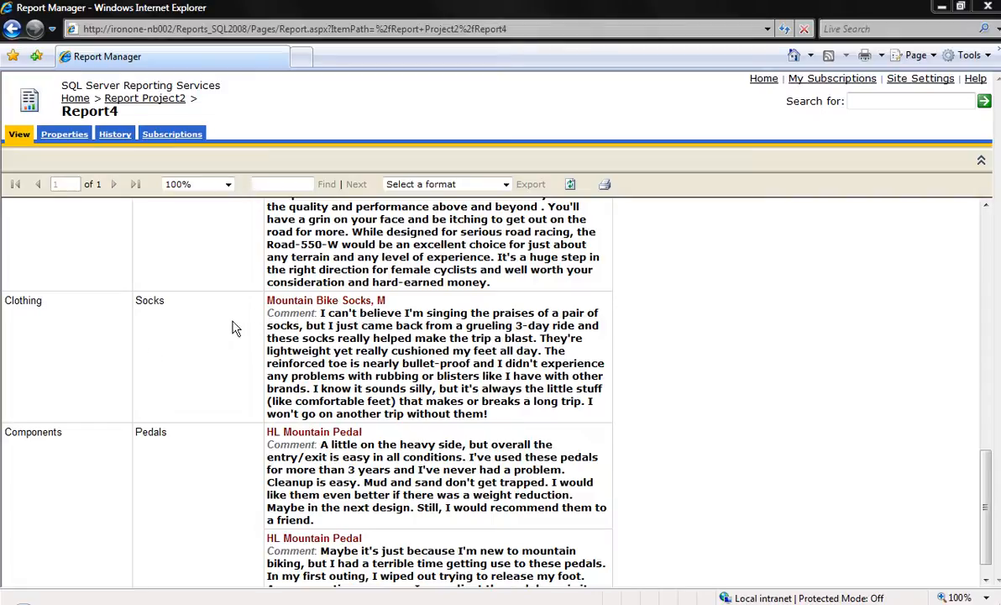
pyautogui.moveTo(331, 353)
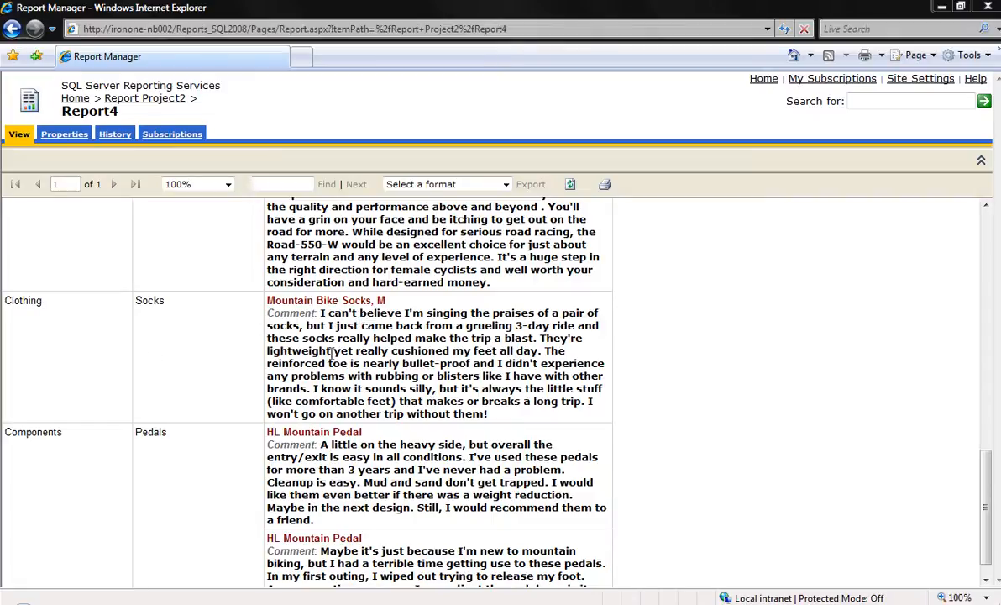
pyautogui.moveTo(98, 306)
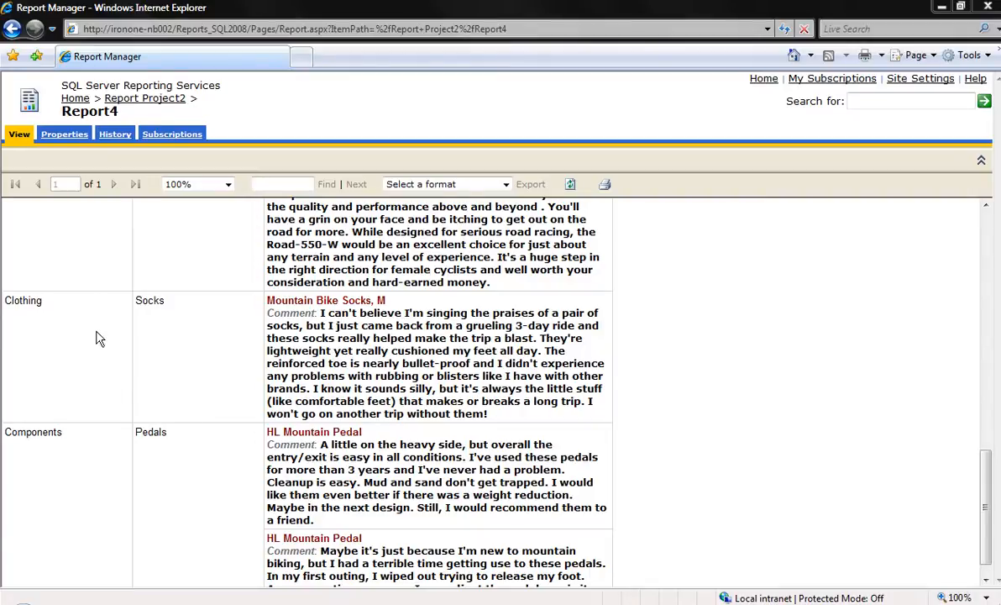
pyautogui.moveTo(201, 328)
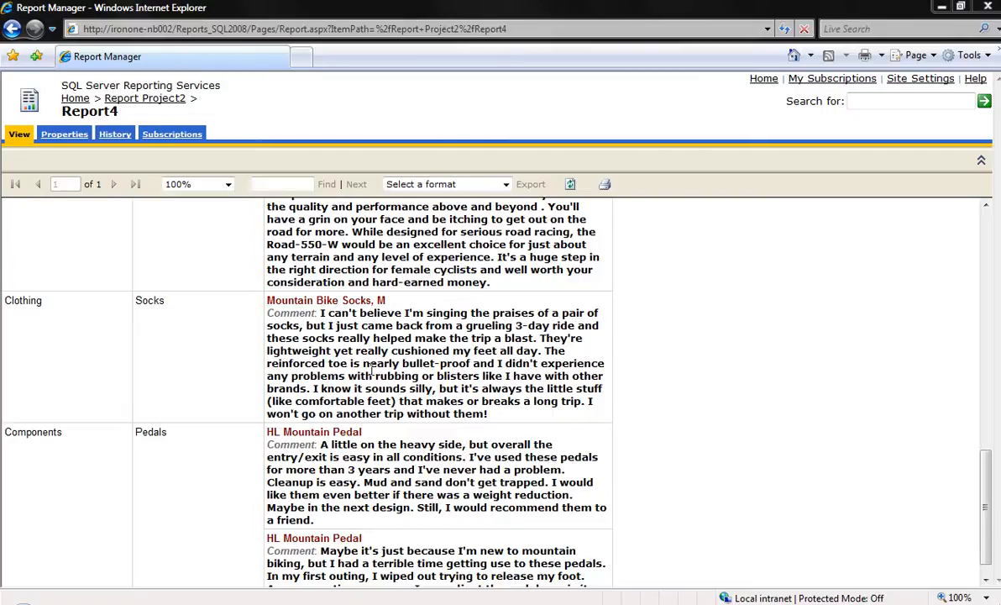
pyautogui.moveTo(309, 319)
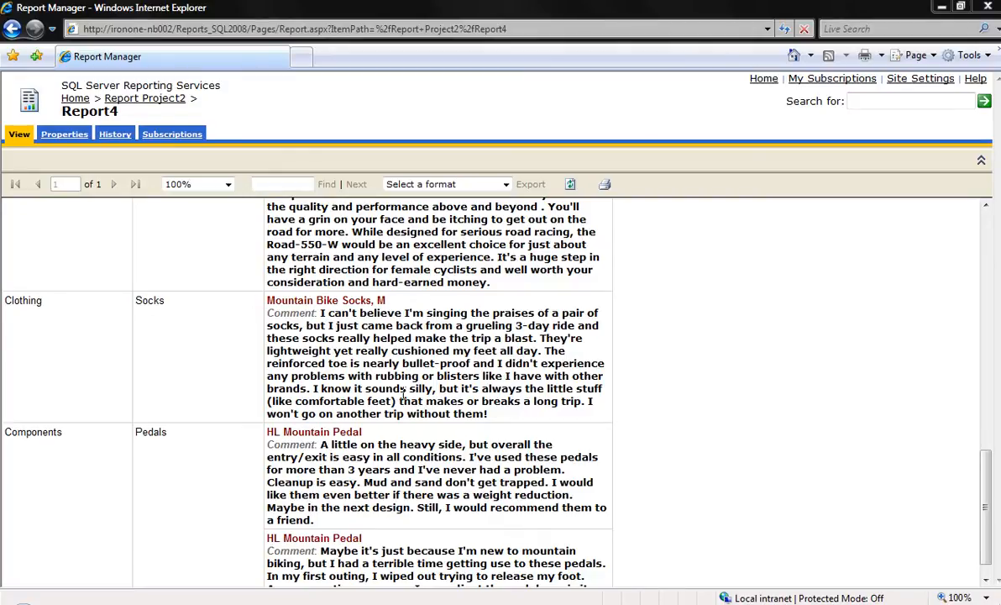
pyautogui.moveTo(447, 282)
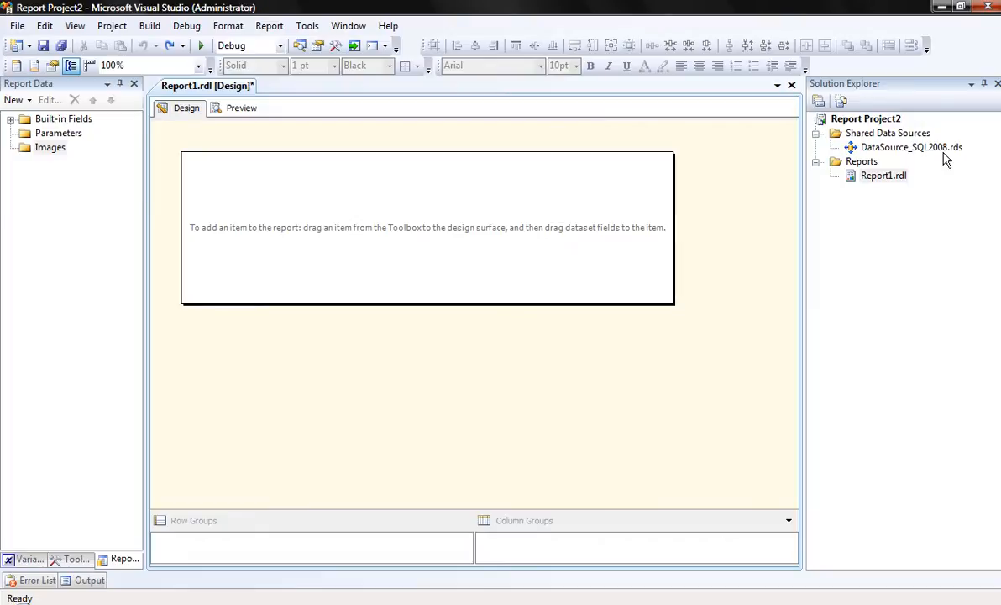
pyautogui.moveTo(400, 279)
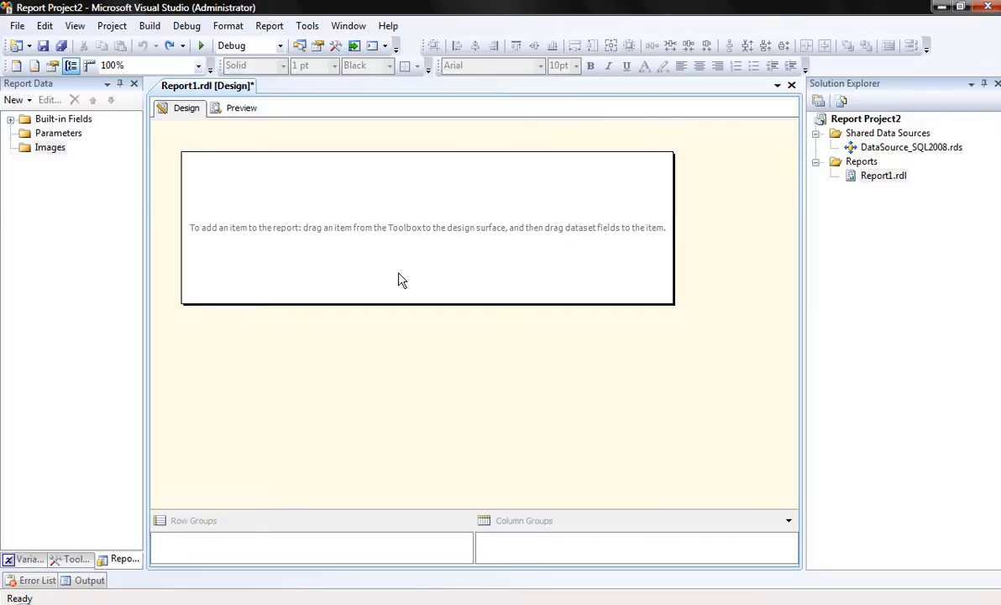
# Step: Add a report data source referencing shared DataSource_SQL2008, then select the product review query in SSMS
pyautogui.click(89, 580)
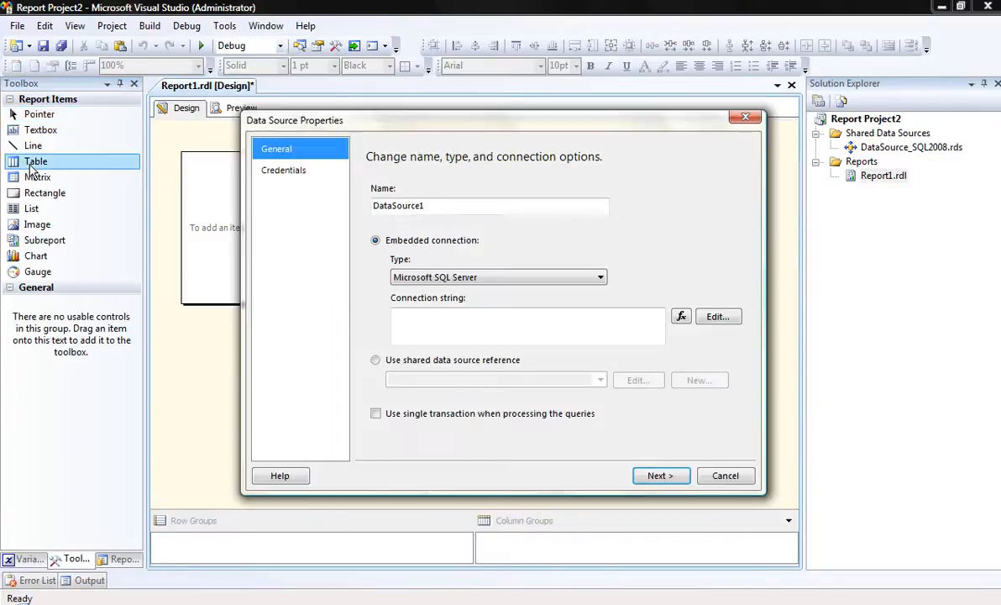
pyautogui.click(376, 359)
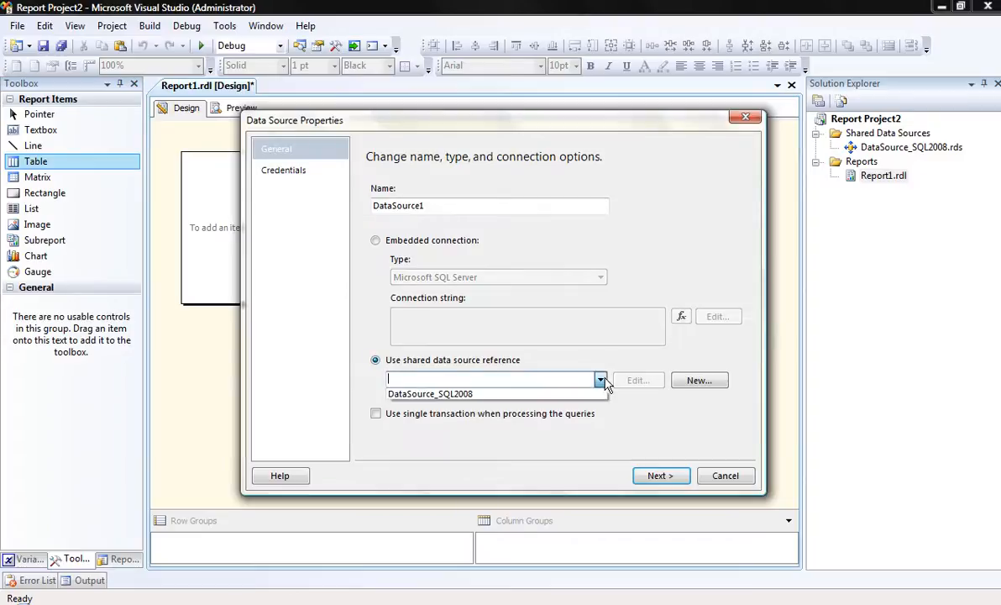
pyautogui.click(660, 475)
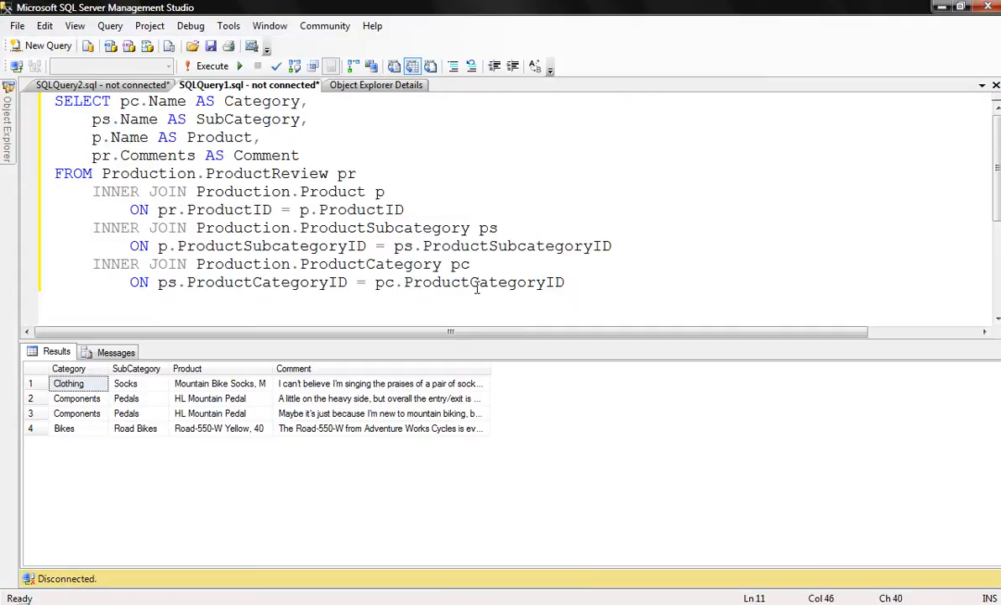
pyautogui.moveTo(377, 192)
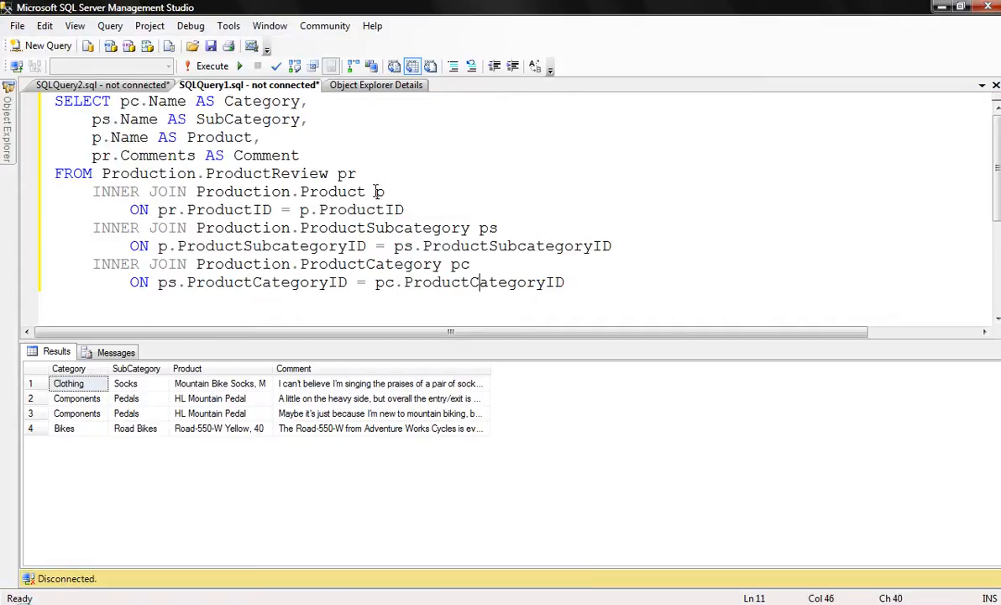
pyautogui.press('ctrl+a')
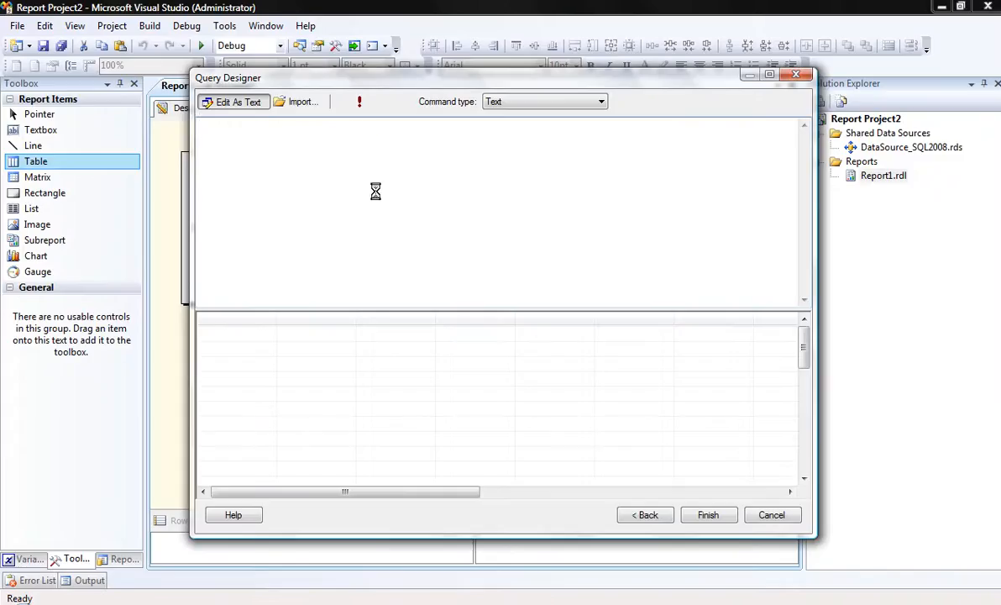
# Step: Finish the dataset query, place the Product field in the table's detail row and bring up grouping options
pyautogui.click(709, 514)
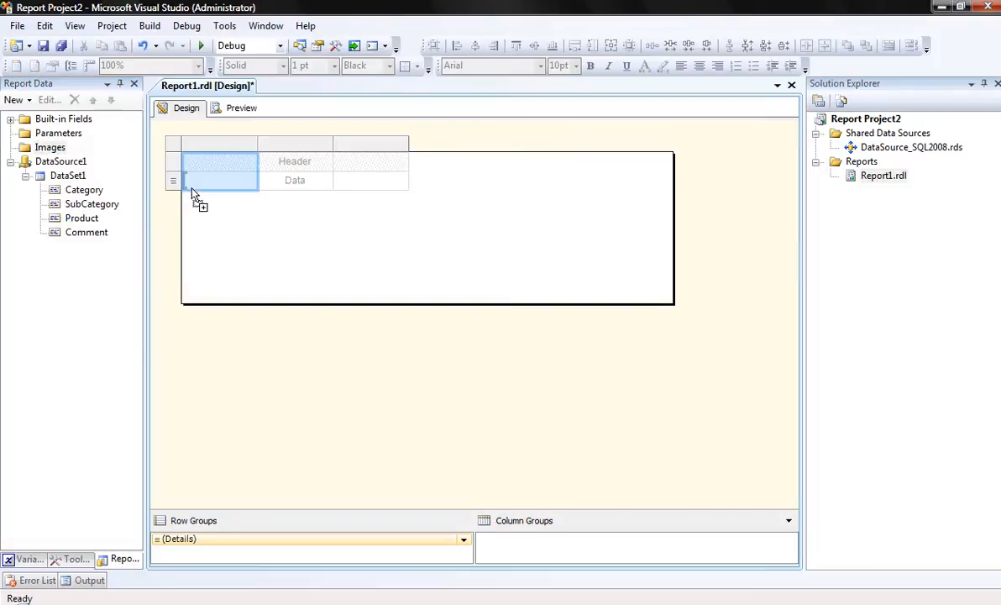
pyautogui.moveTo(81, 218); pyautogui.dragTo(205, 180)
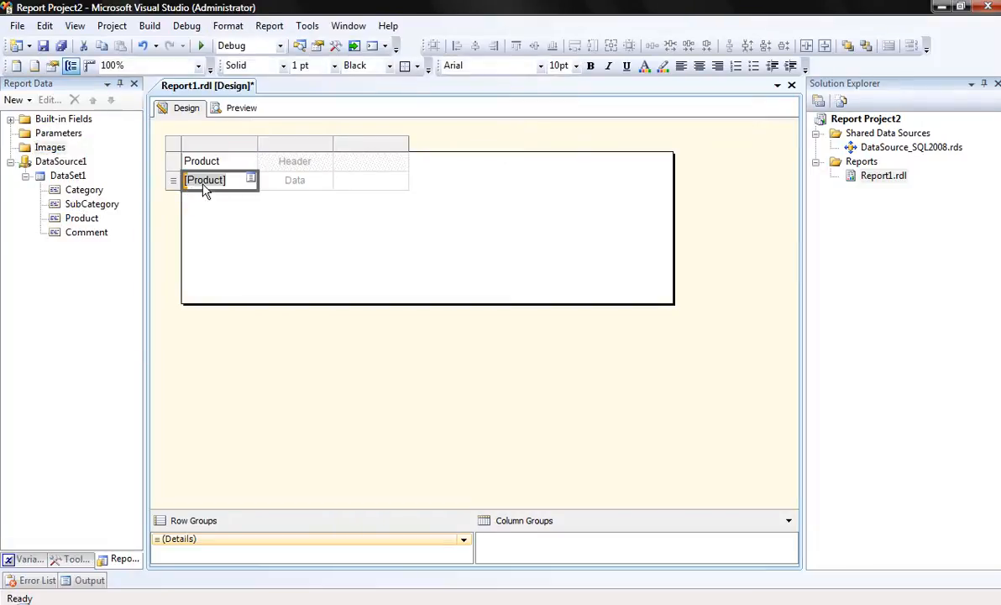
pyautogui.rightClick(205, 180)
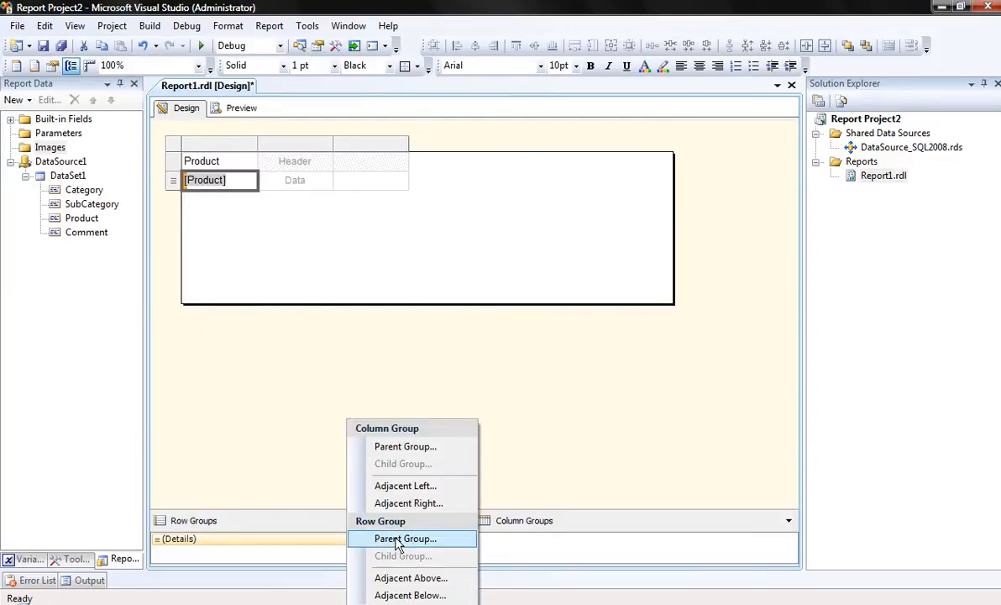
# Step: Add parent row groups by SubCategory and then by Category above the Product details
pyautogui.click(406, 537)
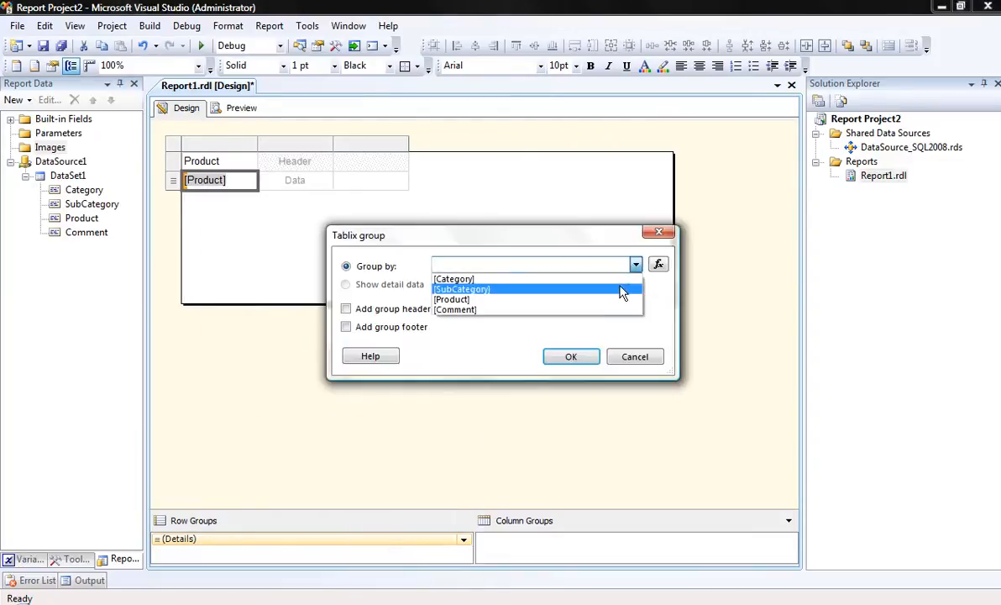
pyautogui.click(572, 356)
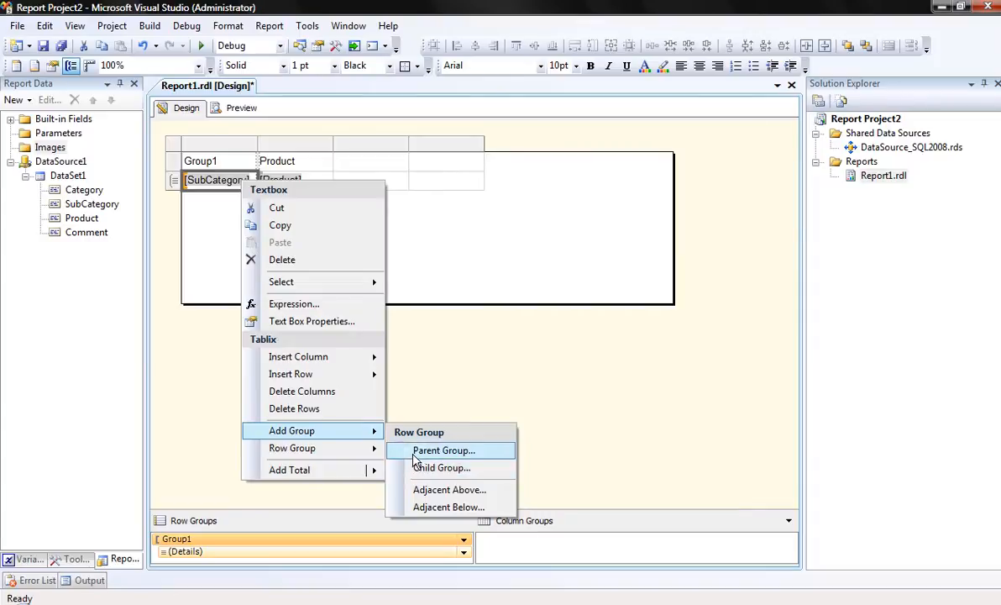
pyautogui.click(444, 450)
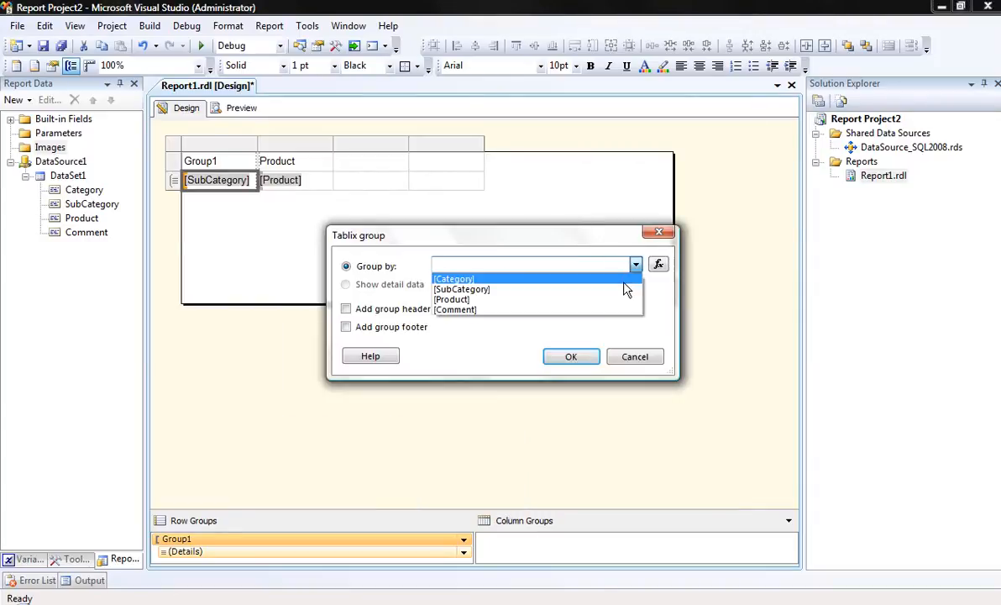
pyautogui.click(571, 356)
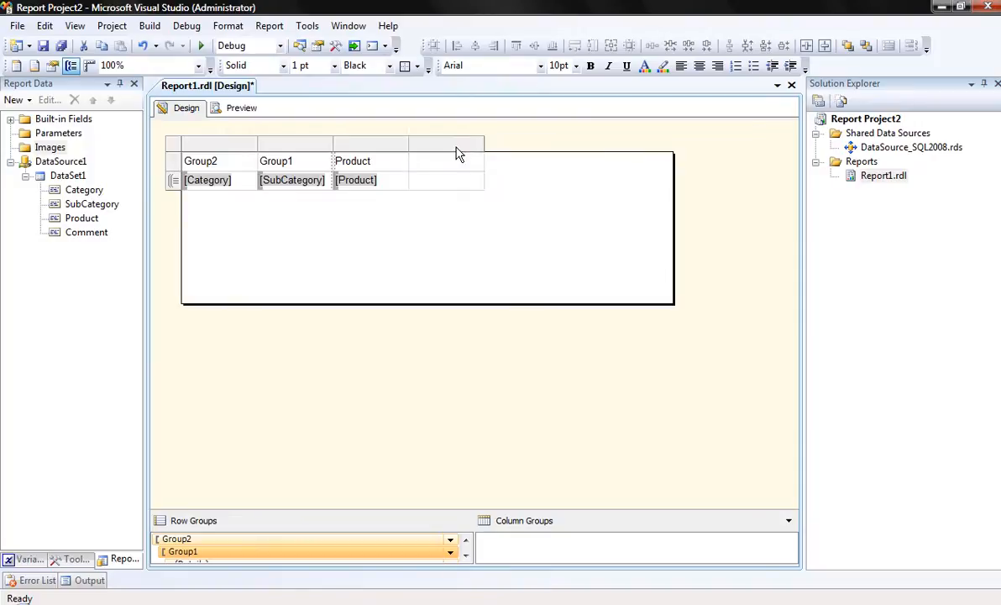
pyautogui.click(445, 142)
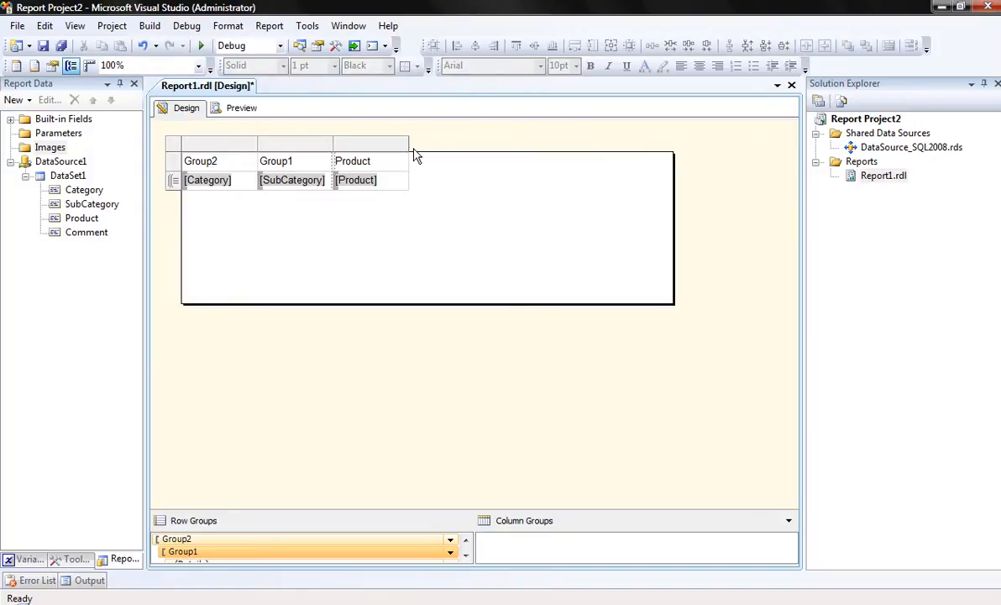
pyautogui.click(353, 161)
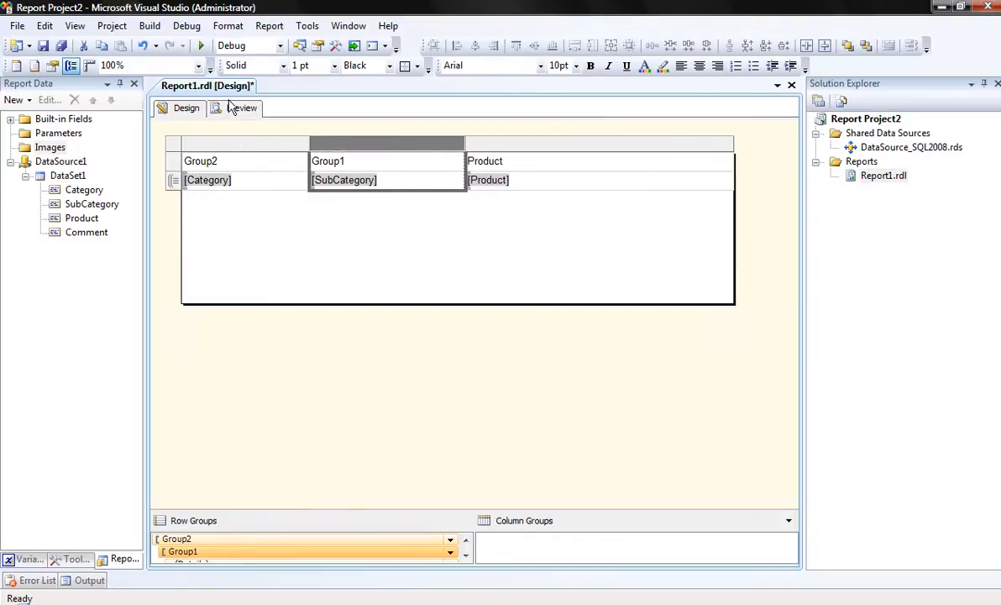
# Step: Preview the grouped report and return to the design layout
pyautogui.click(242, 108)
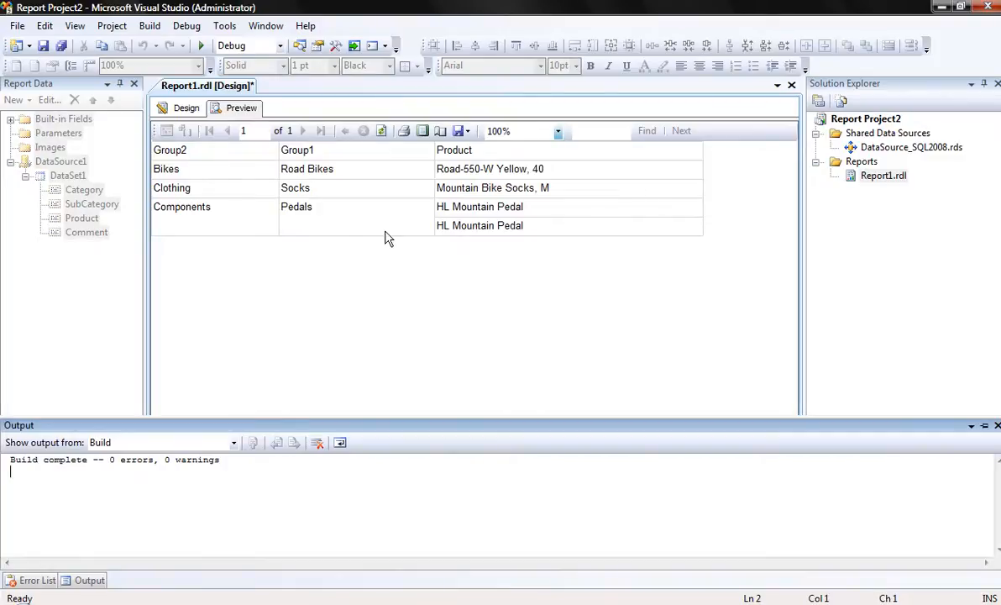
pyautogui.click(185, 107)
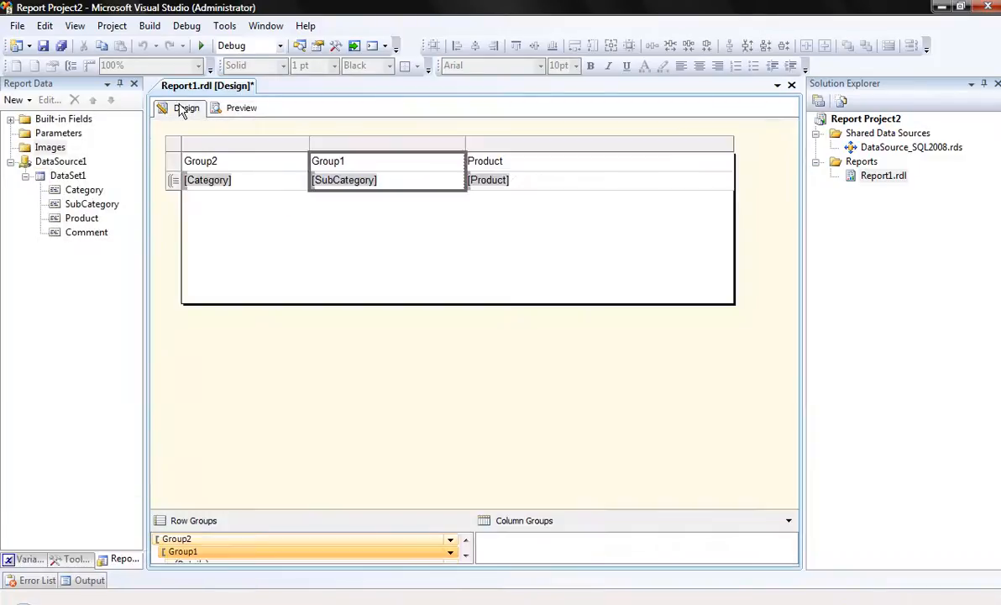
# Step: In the Product text box add a 'Comment' label and a Comm placeholder showing the Comment field
pyautogui.click(489, 180)
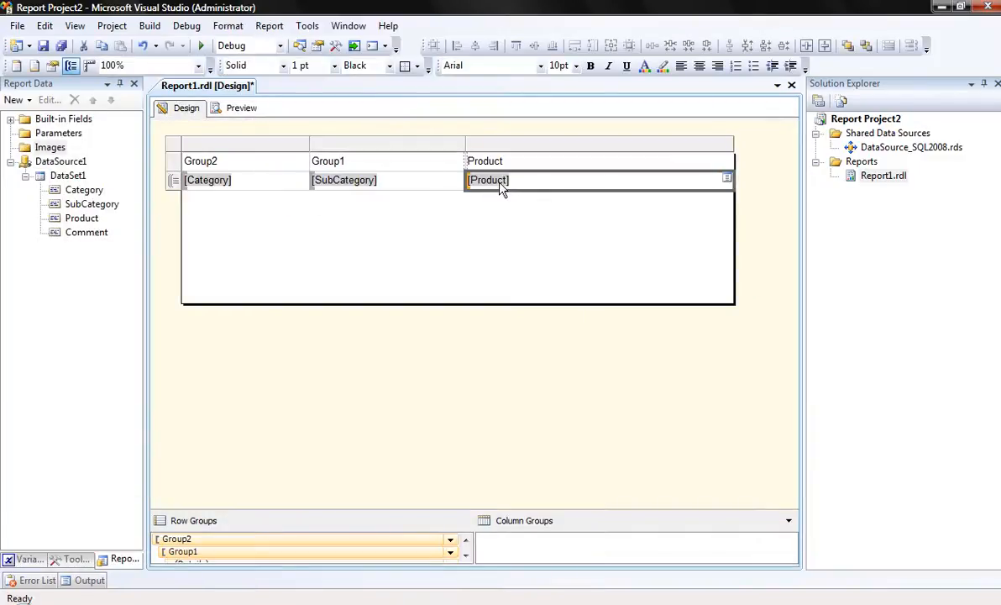
pyautogui.moveTo(518, 187)
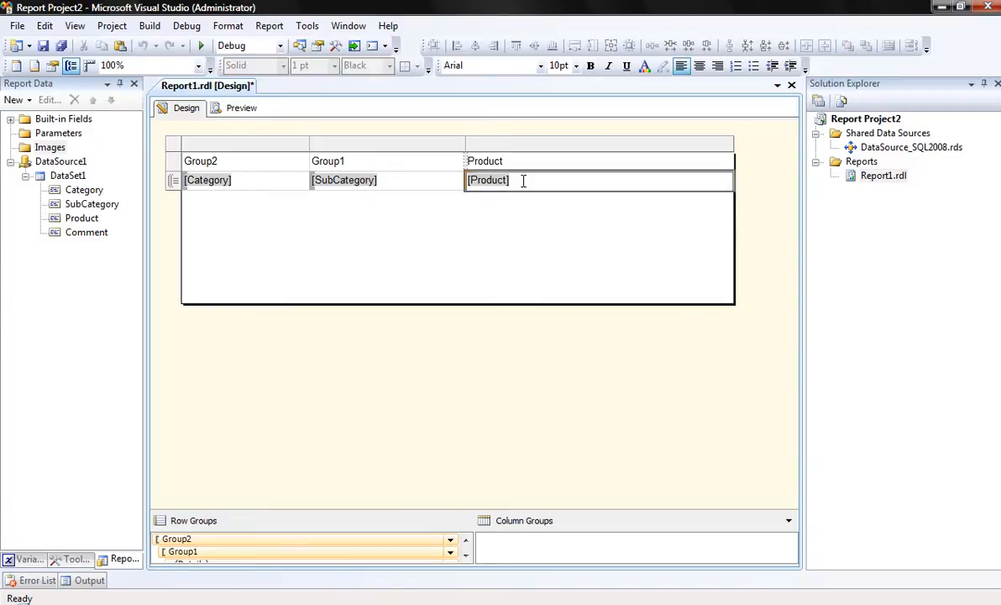
pyautogui.write('Comment:')
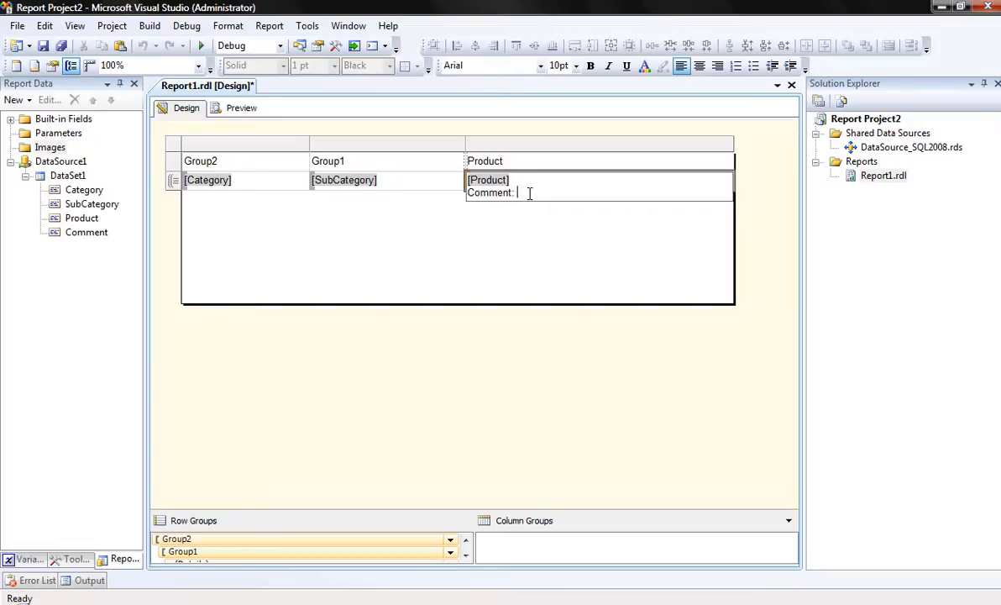
pyautogui.rightClick(514, 192)
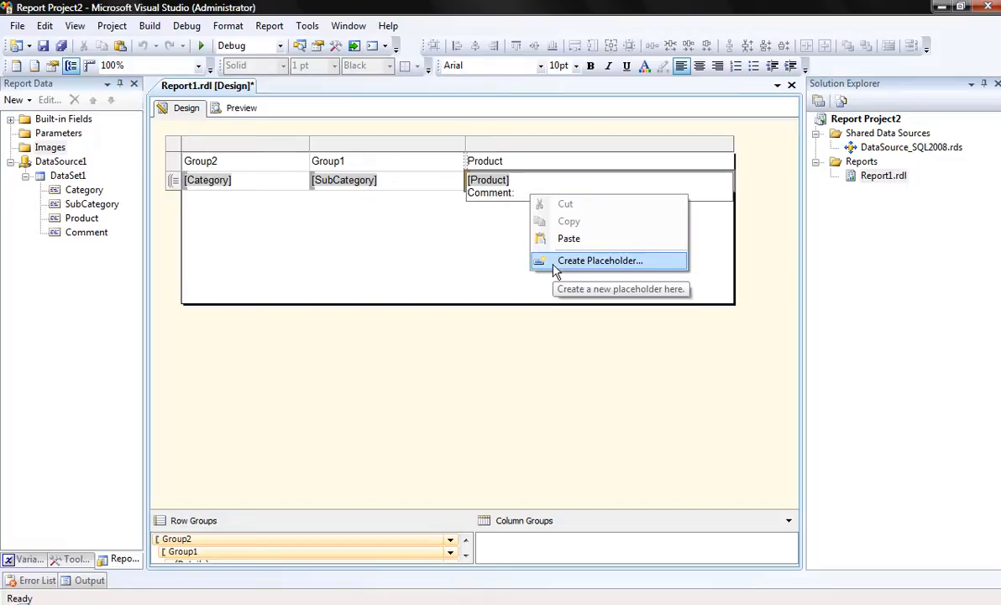
pyautogui.click(598, 260)
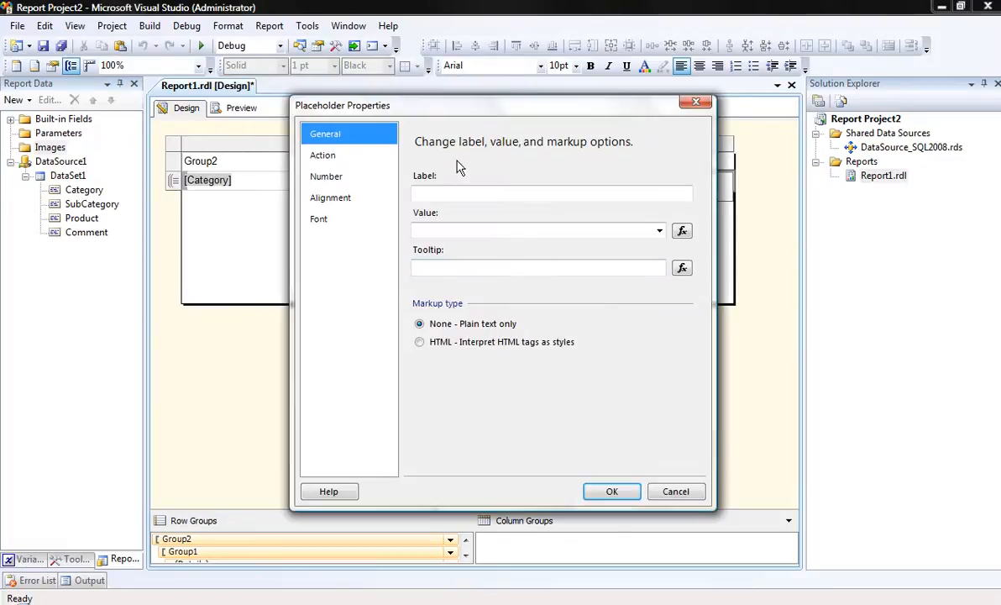
pyautogui.write('Comm')
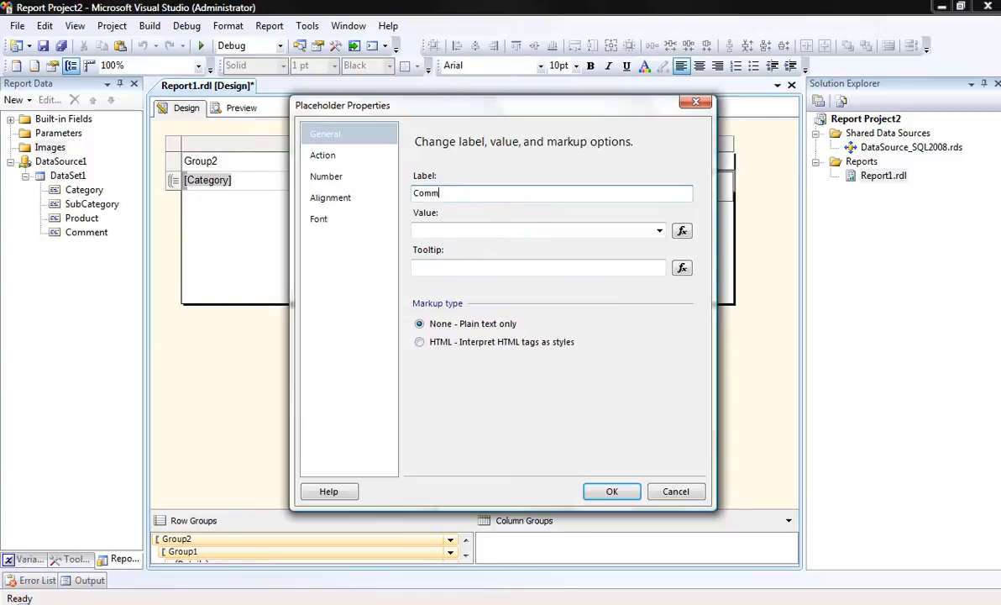
pyautogui.click(659, 230)
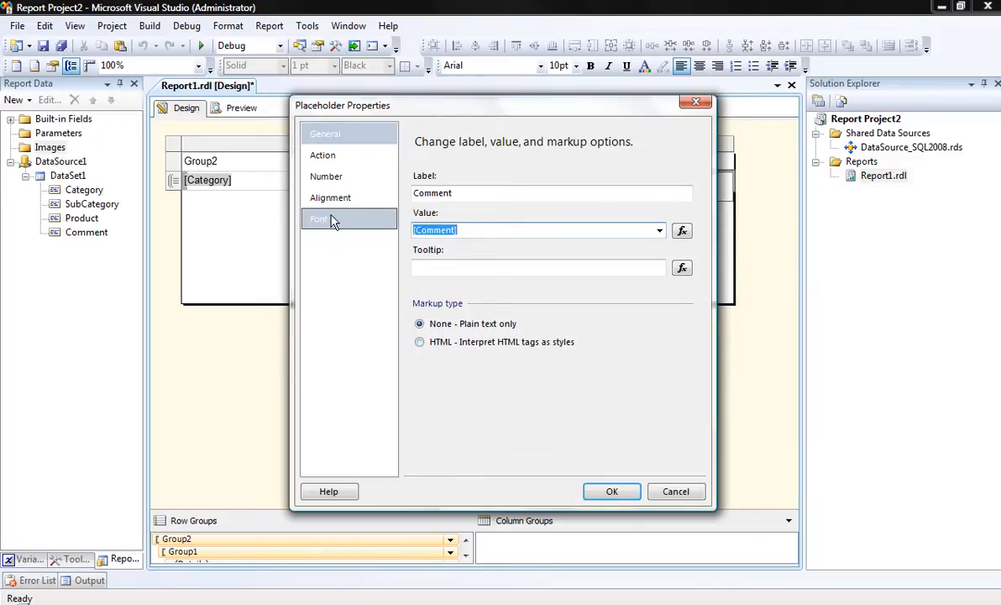
# Step: Style the Comment placeholder Dim Gray and Italic and confirm it
pyautogui.click(319, 218)
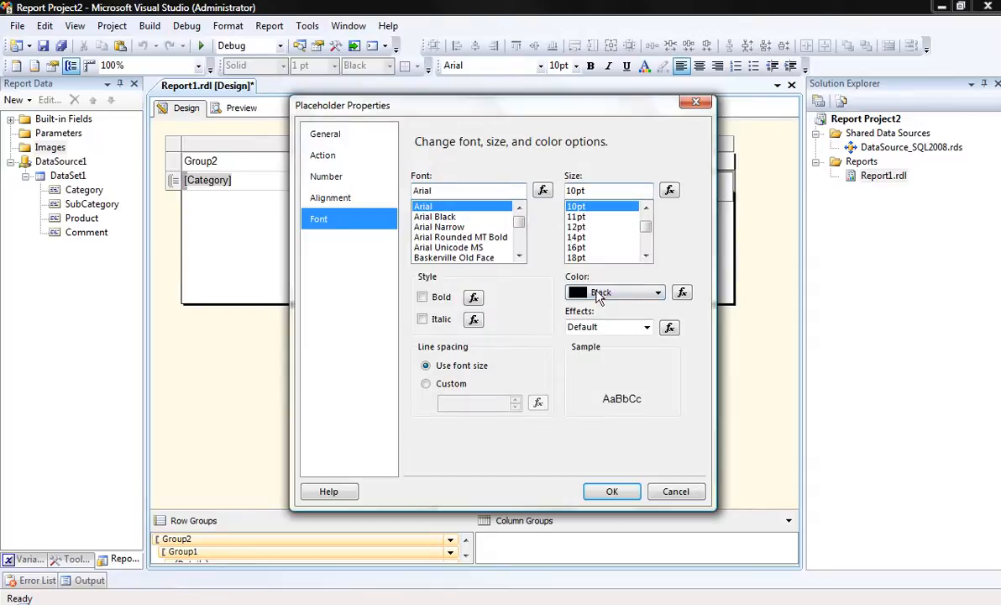
pyautogui.click(610, 292)
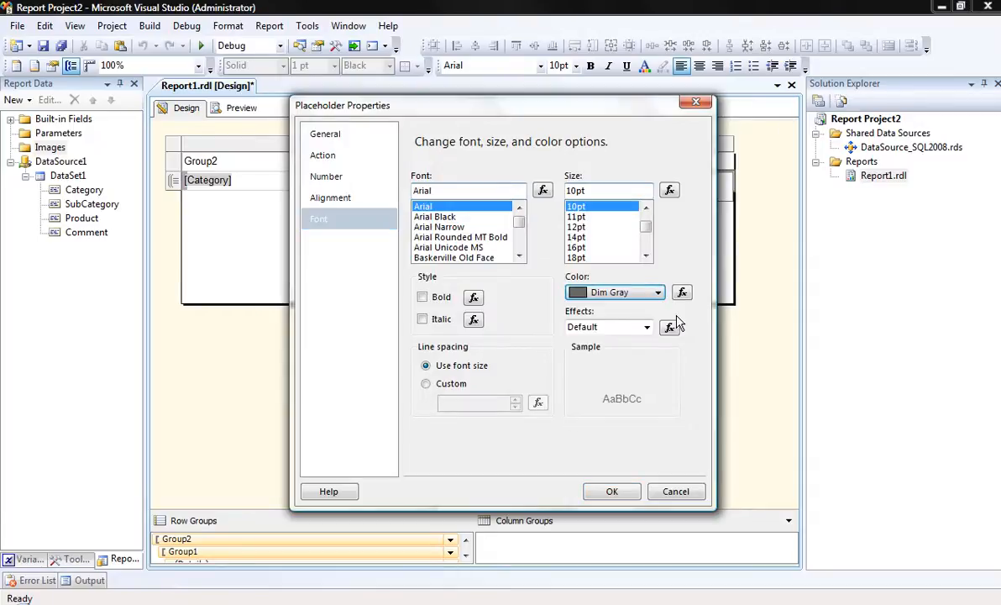
pyautogui.click(424, 320)
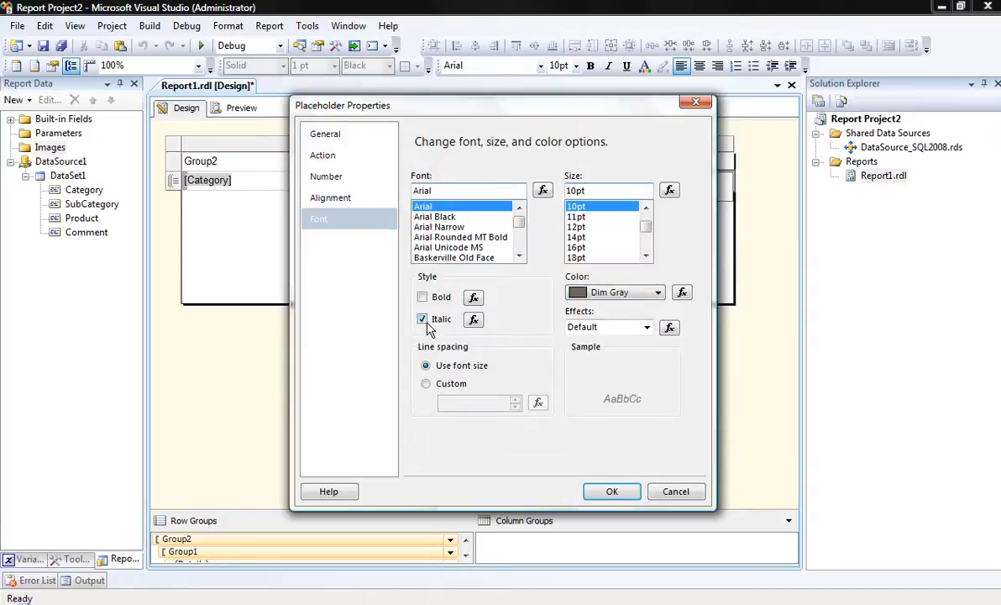
pyautogui.click(611, 490)
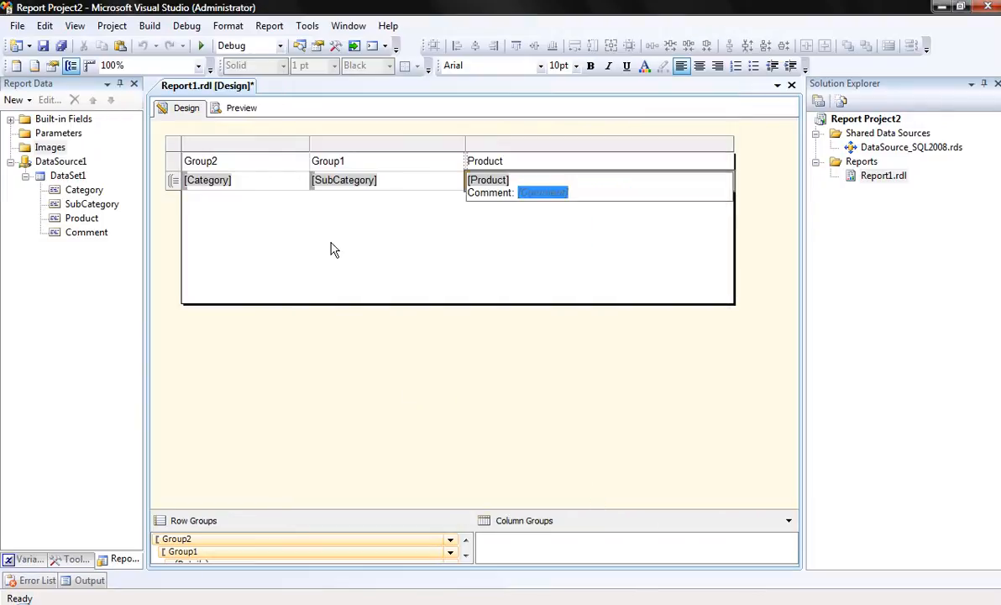
pyautogui.click(242, 107)
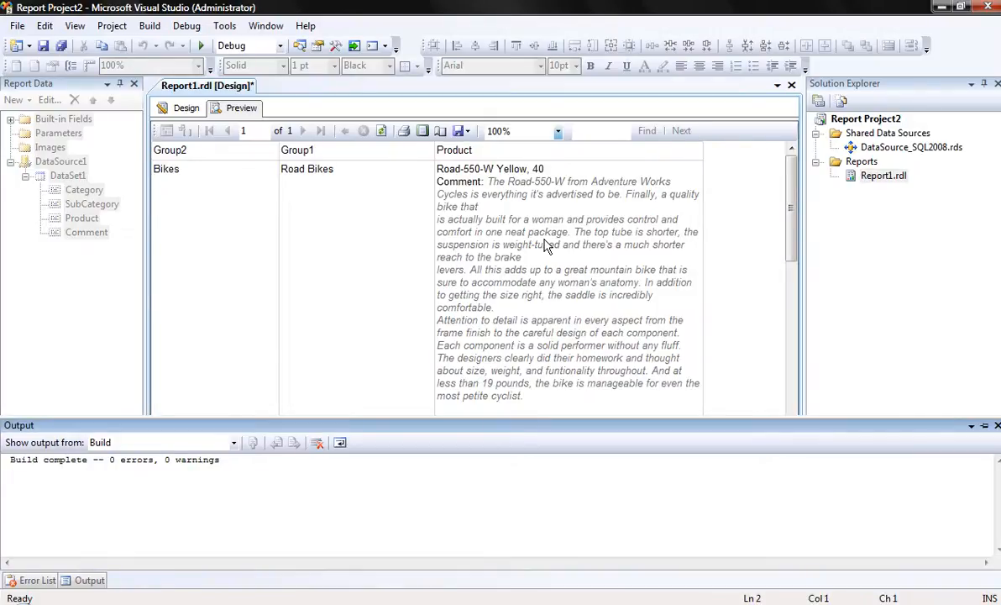
pyautogui.click(187, 108)
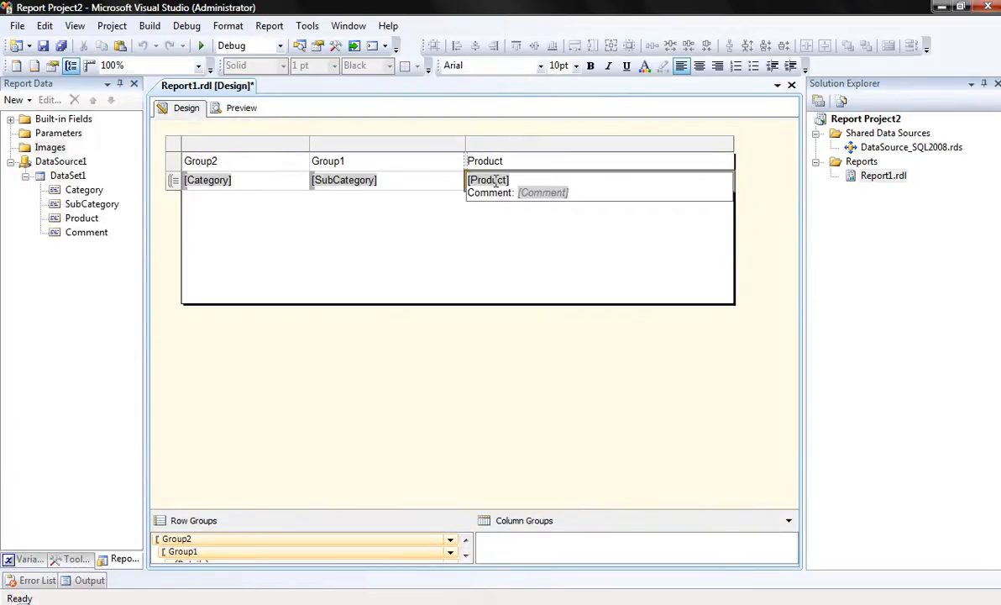
# Step: Set the Product placeholder's font to Maroon and Bold
pyautogui.doubleClick(487, 180)
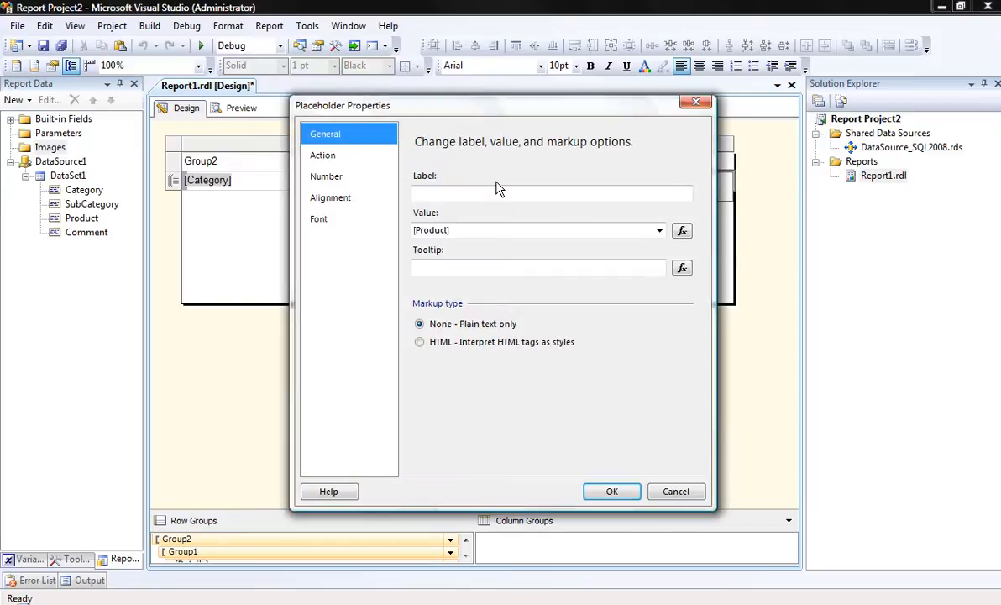
pyautogui.click(329, 198)
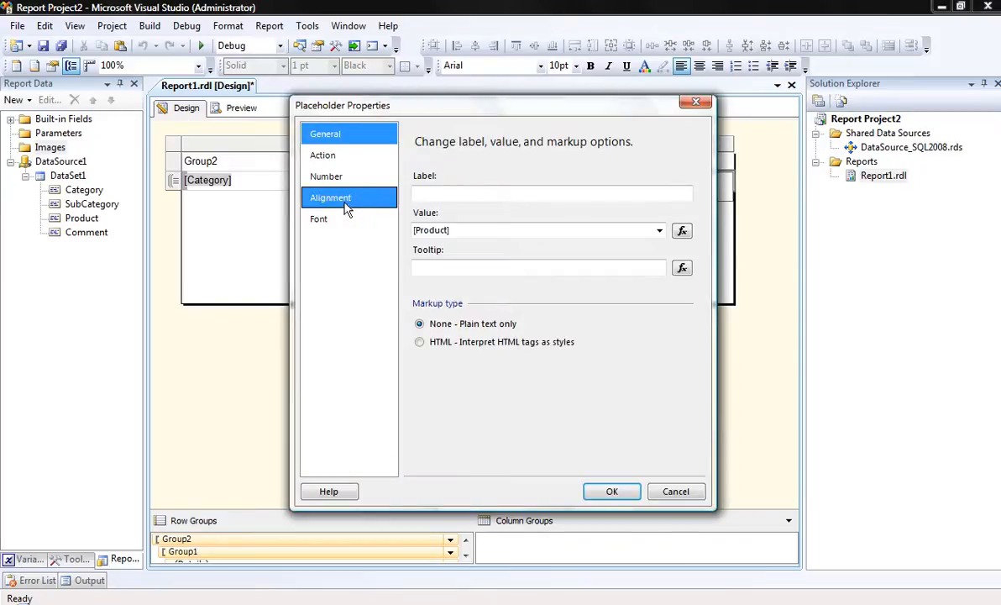
pyautogui.click(319, 218)
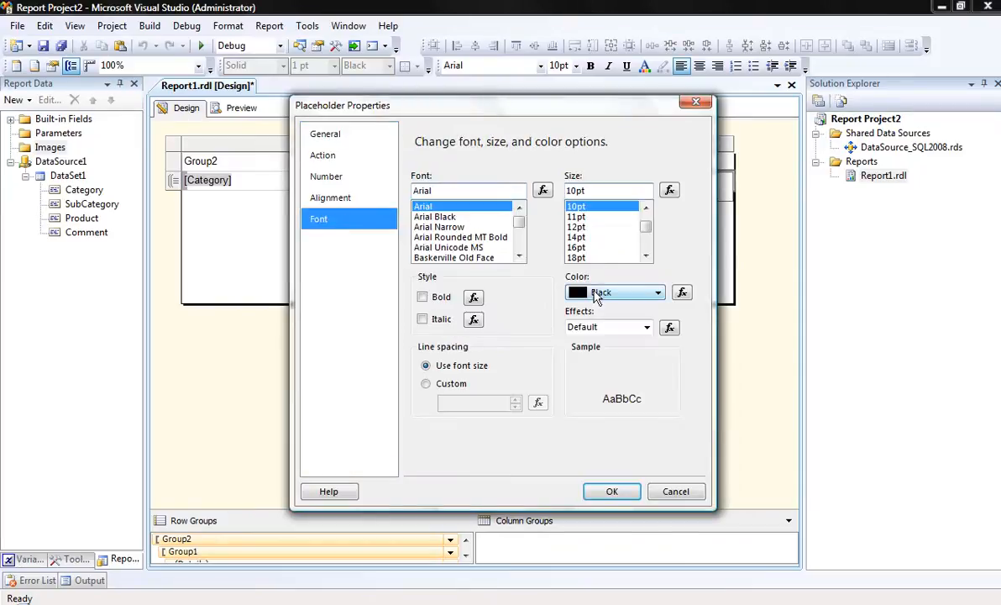
pyautogui.click(615, 292)
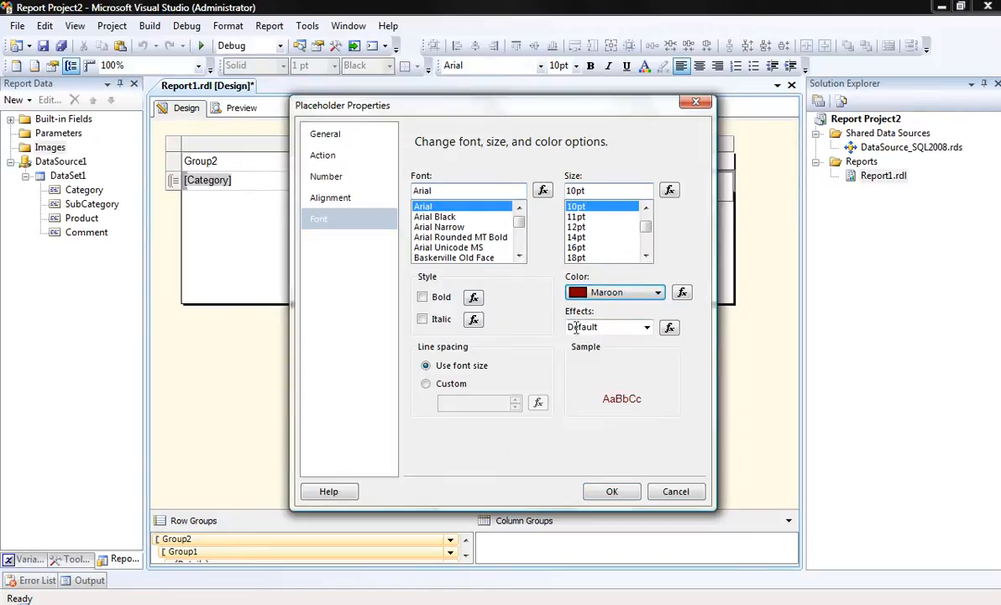
pyautogui.click(423, 296)
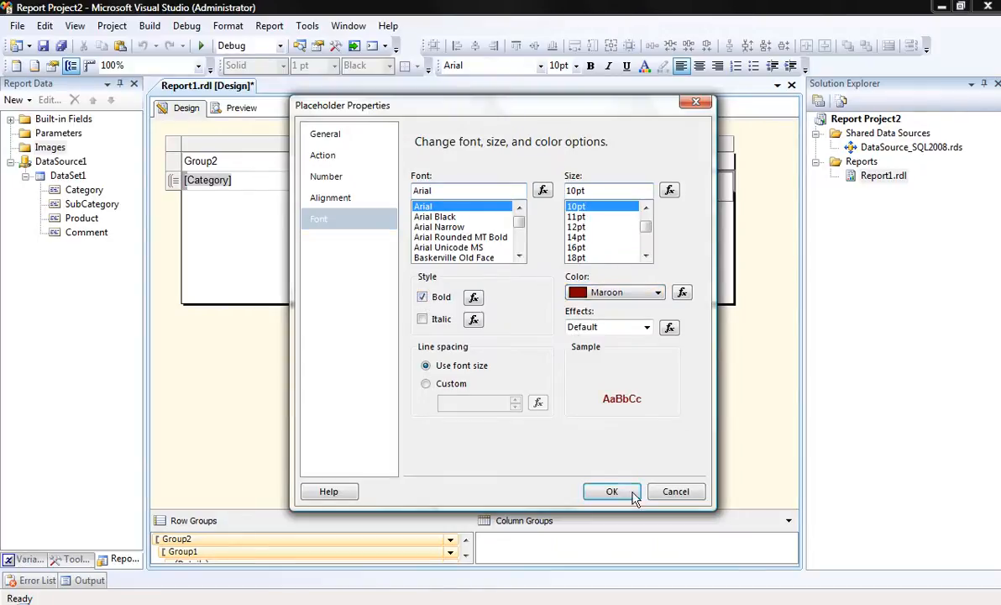
# Step: Confirm the product formatting and preview the report with bold maroon names above gray italic comments
pyautogui.click(612, 491)
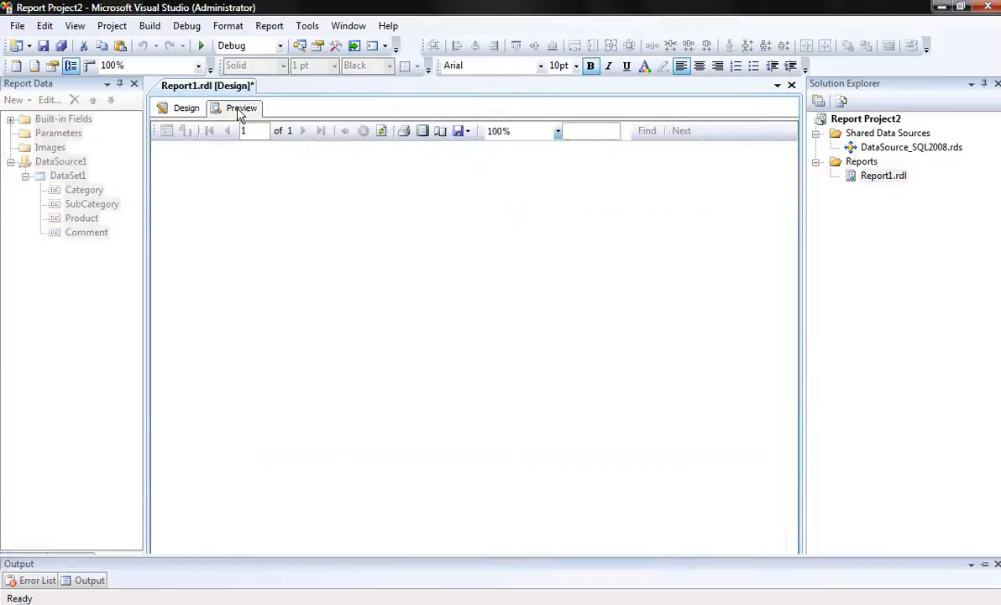
pyautogui.click(242, 108)
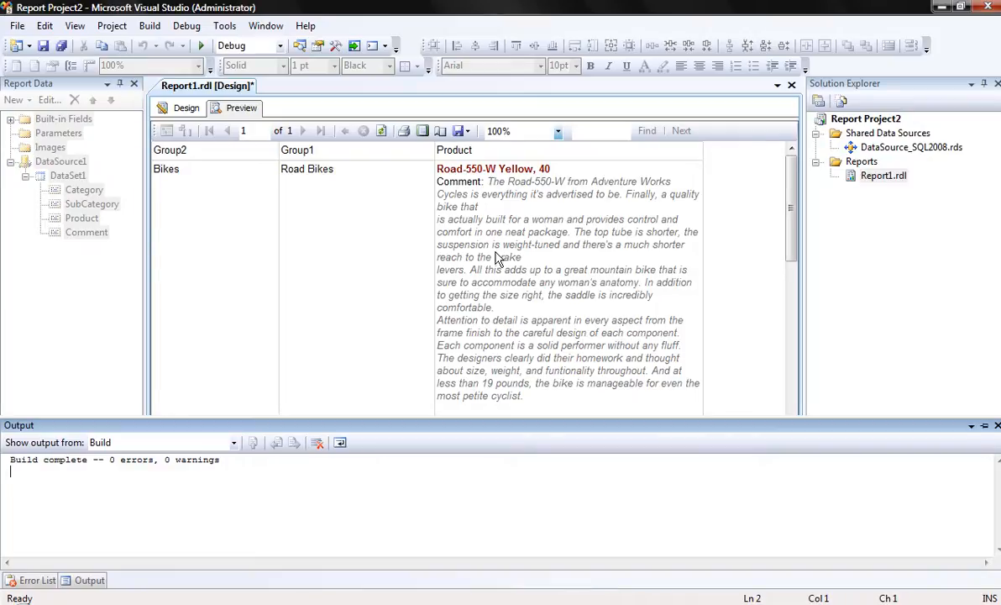
pyautogui.moveTo(235, 131)
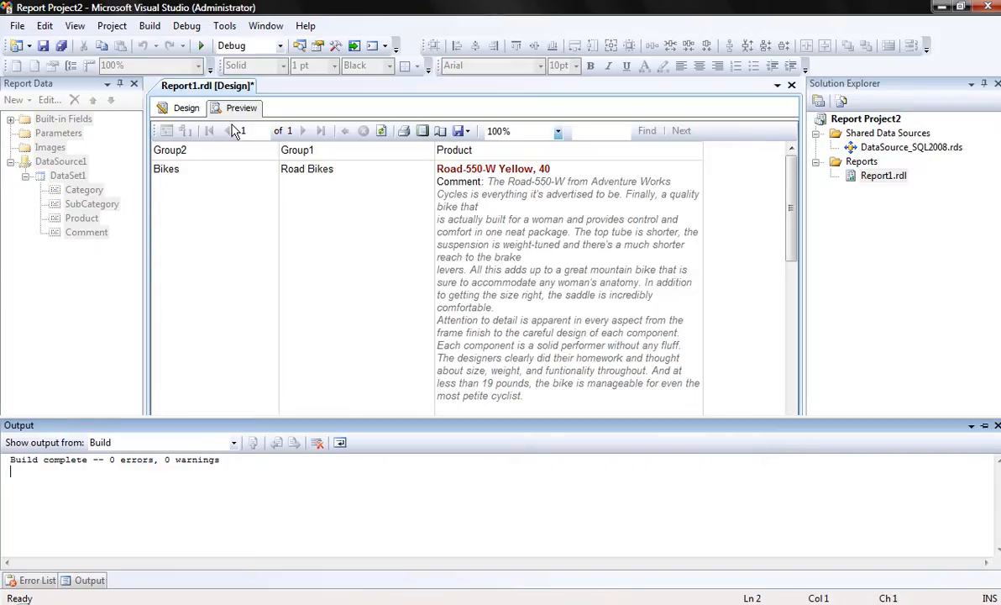
# Step: Return to the report design and switch to the HTML-tagged comment query in Management Studio
pyautogui.click(186, 107)
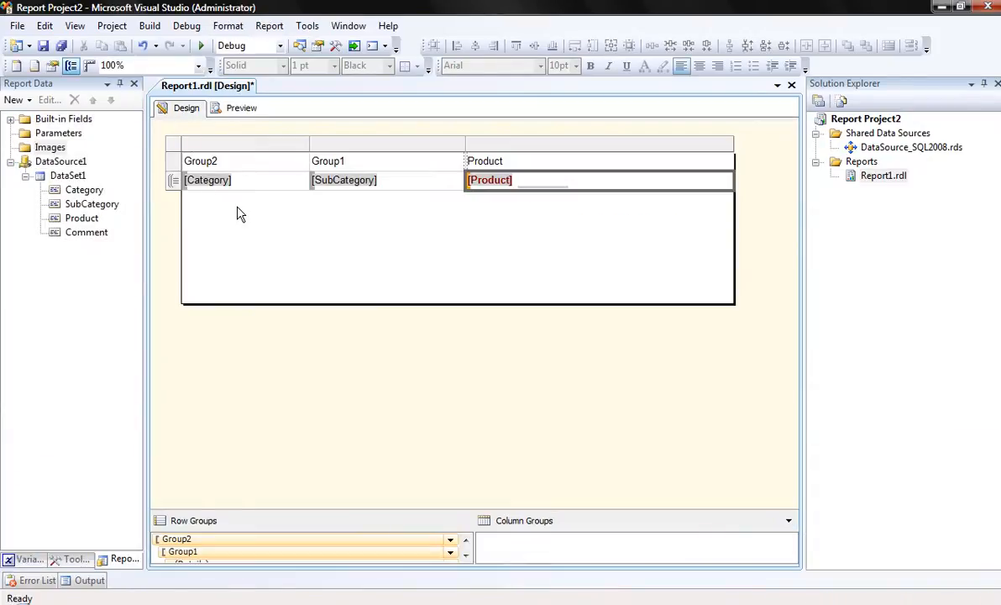
pyautogui.doubleClick(67, 174)
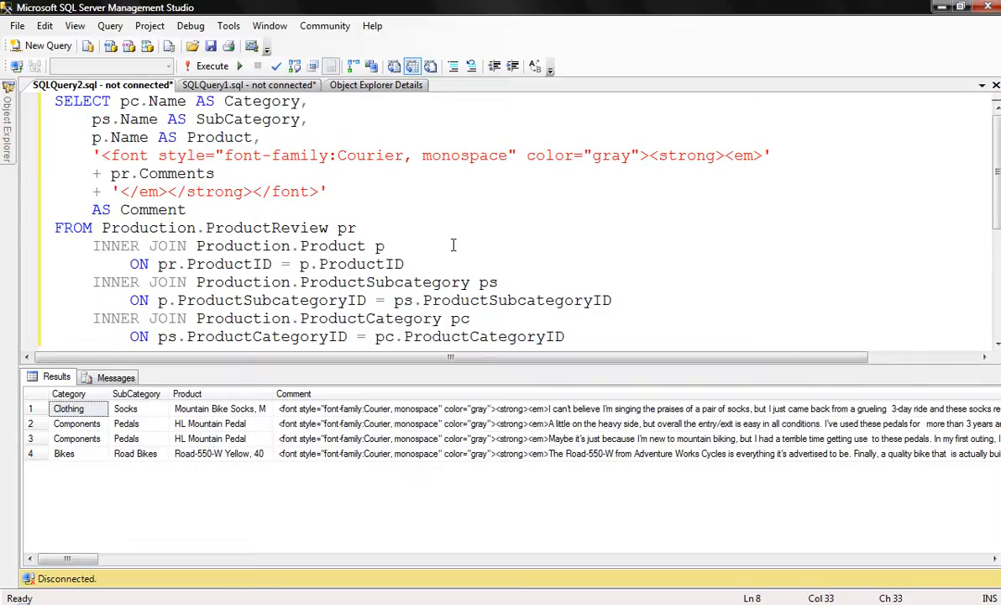
pyautogui.moveTo(460, 422)
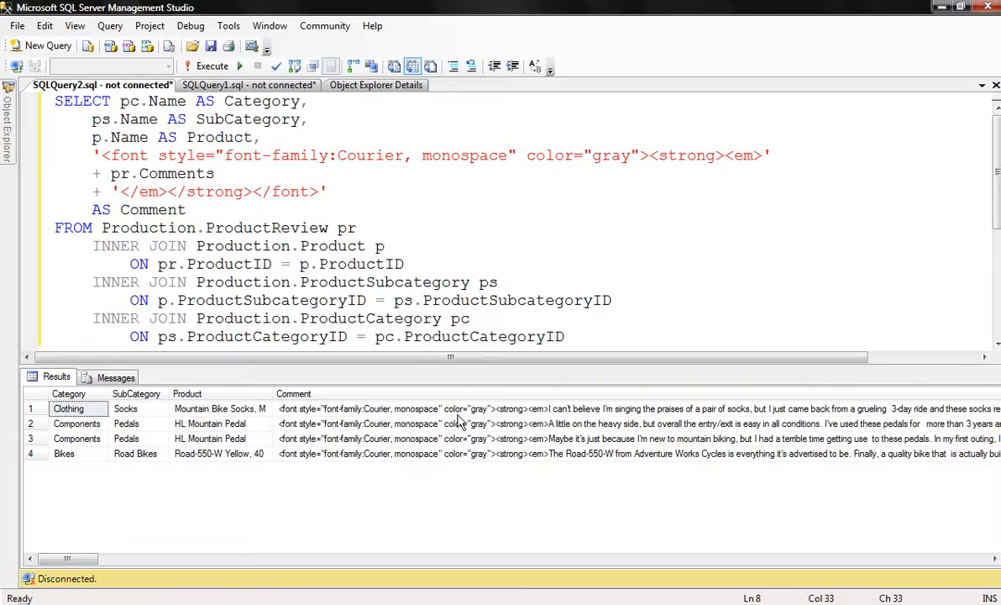
pyautogui.moveTo(351, 171)
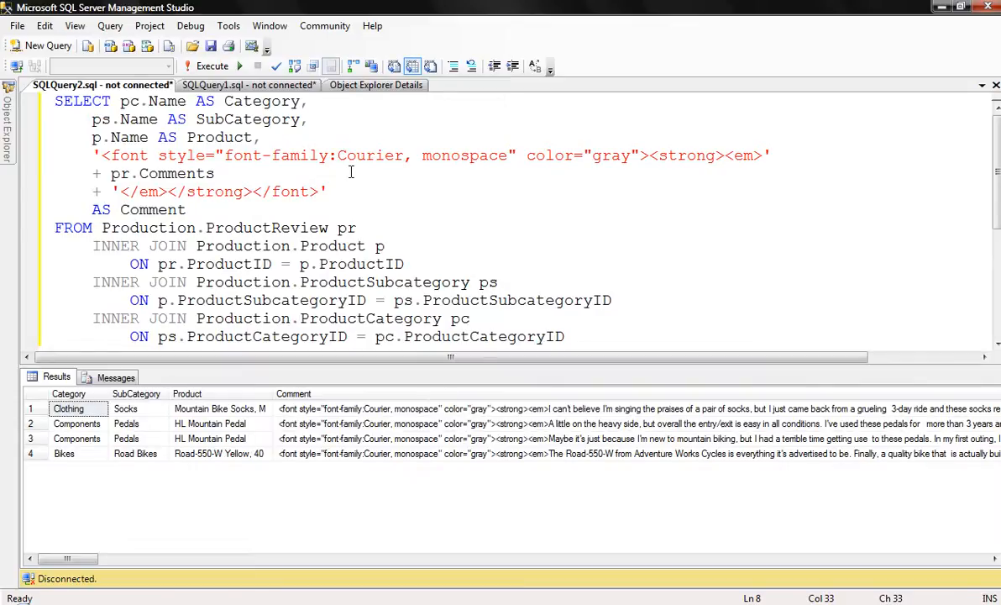
# Step: Copy the HTML-tagged comments query into DataSet1's query and confirm it
pyautogui.press('ctrl+a')
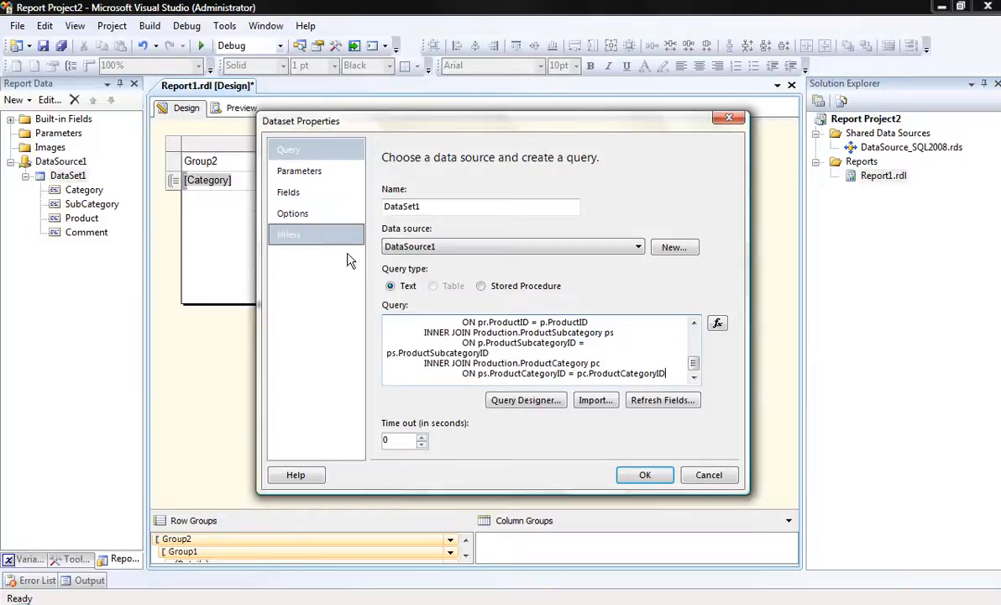
pyautogui.click(645, 474)
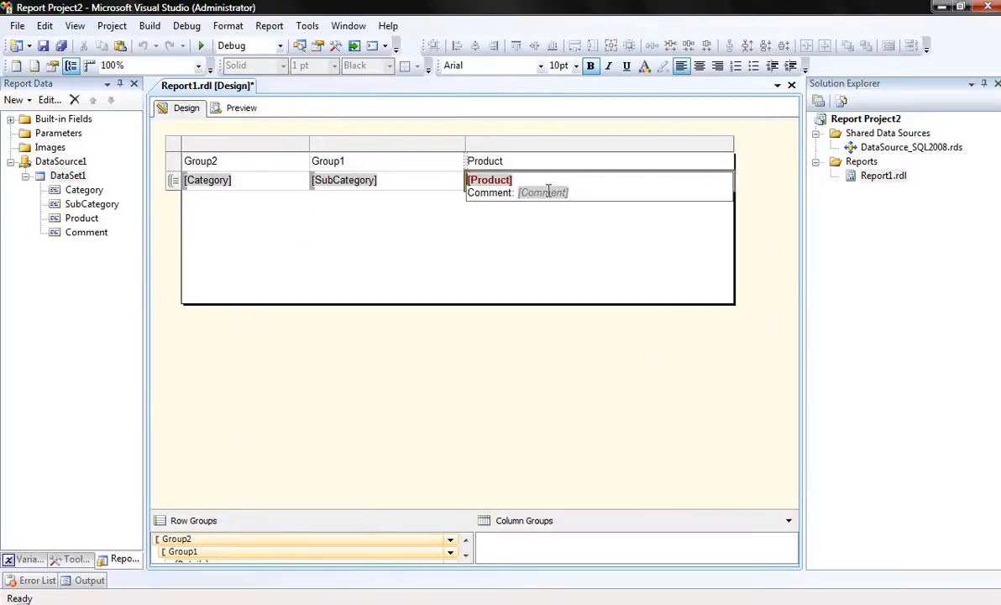
# Step: Set the Comment placeholder's markup to interpret HTML tags as styles and preview the finished report
pyautogui.doubleClick(544, 191)
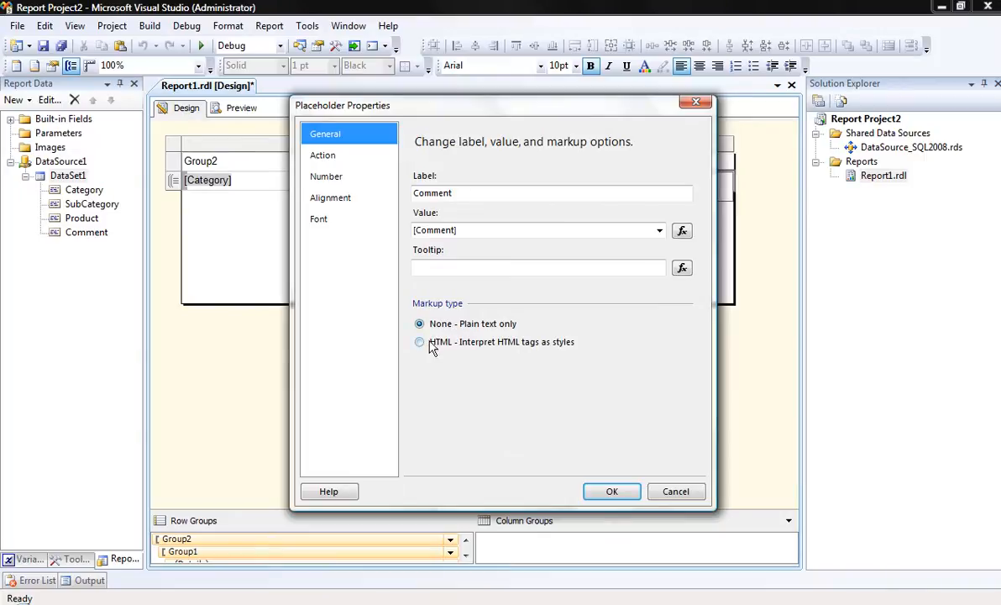
pyautogui.click(420, 343)
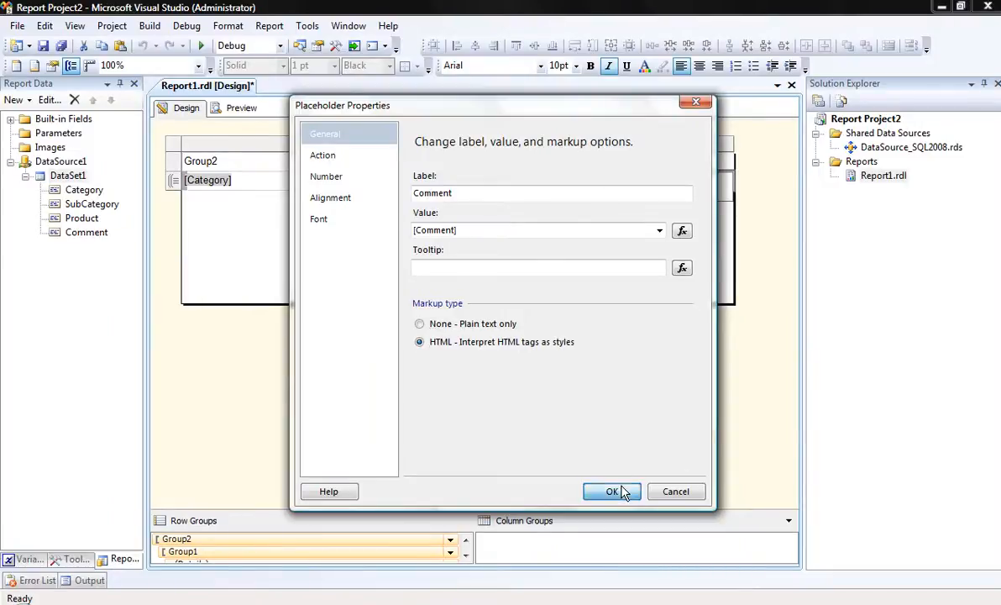
pyautogui.click(611, 490)
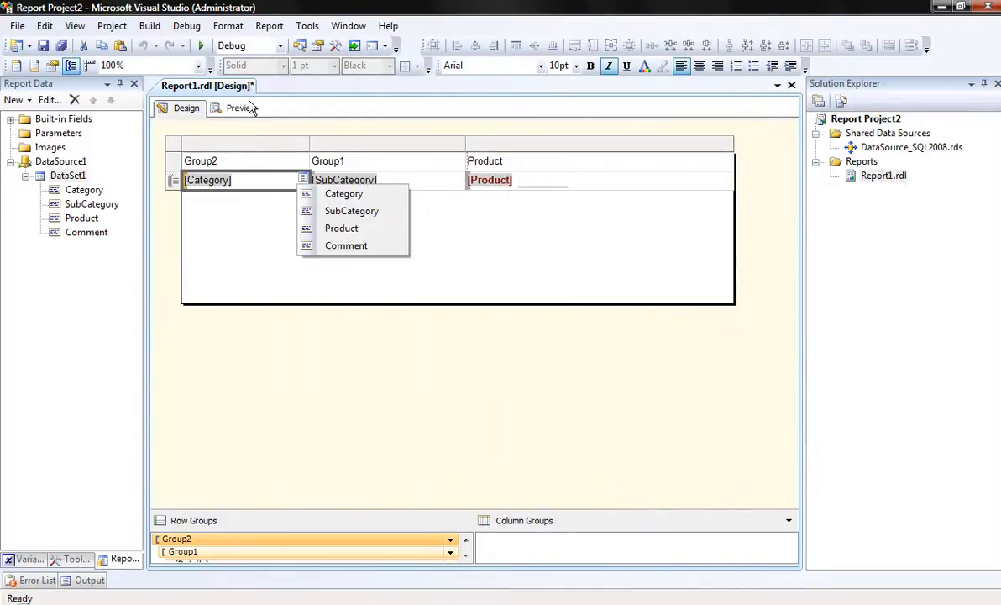
pyautogui.click(242, 108)
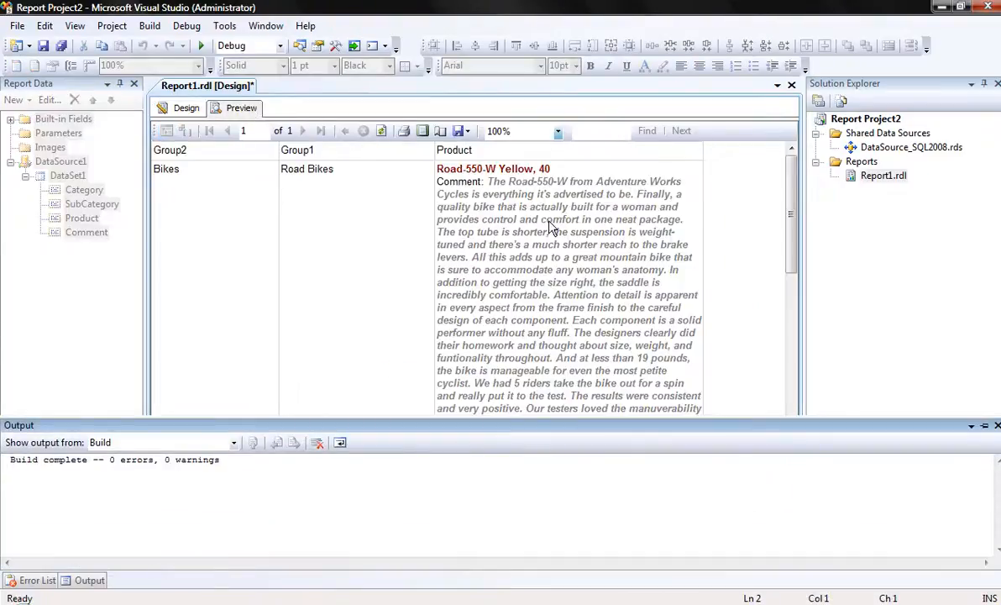
pyautogui.moveTo(635, 282)
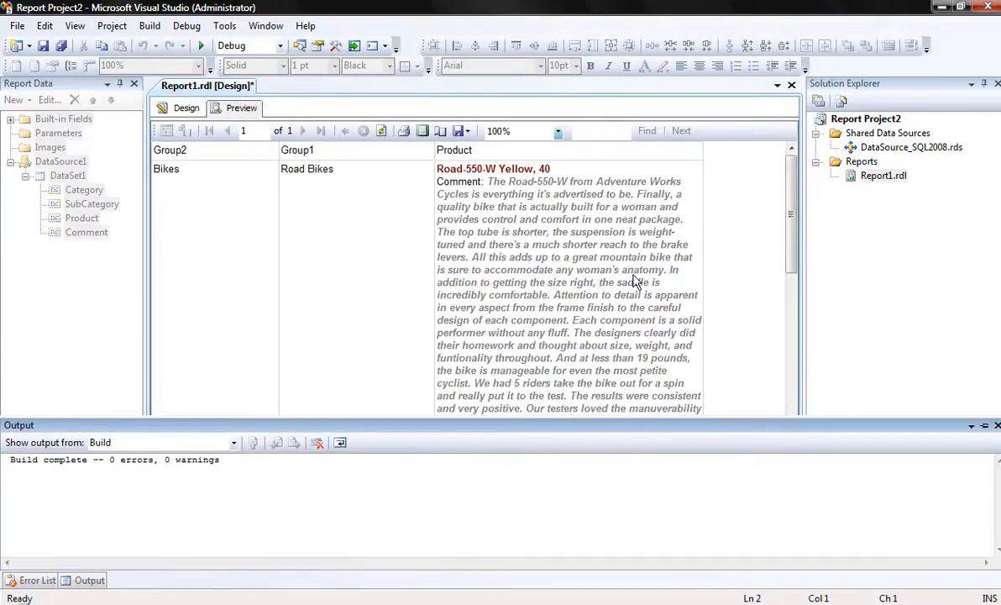